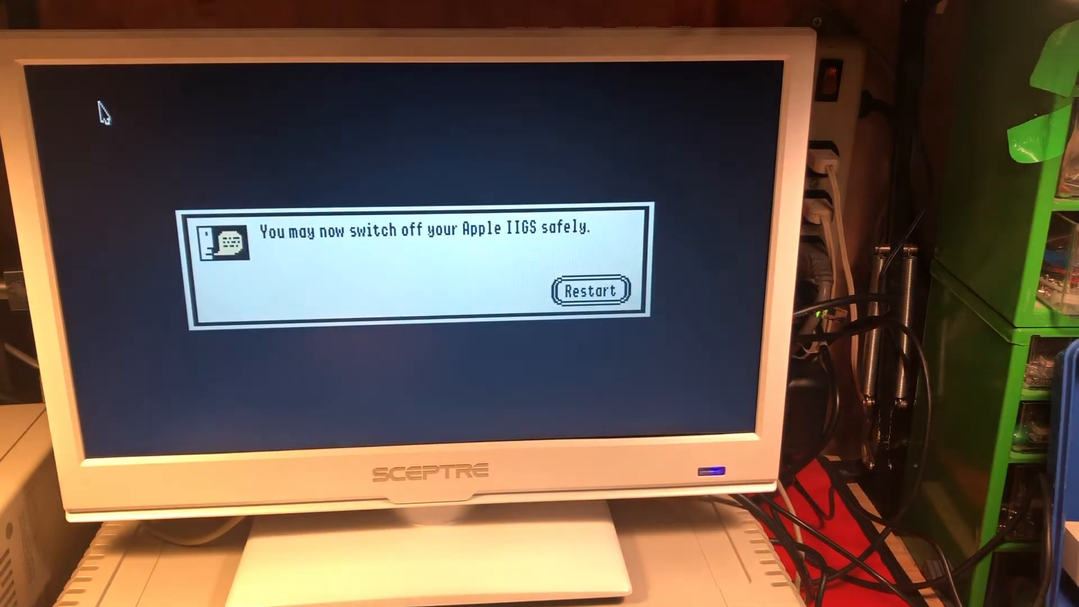
# Step: Quit GSport after the safe-shutdown message, returning to the Raspberry Pi desktop
pyautogui.click(589, 291)
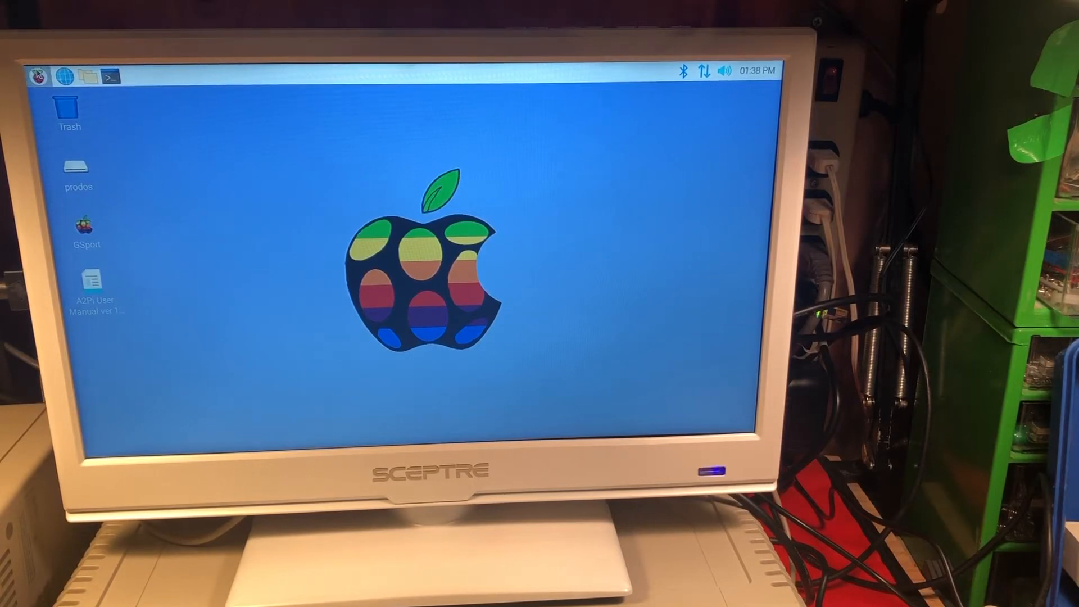
# Step: Log out of the desktop via the Raspberry menu and exit to the command line
pyautogui.click(37, 76)
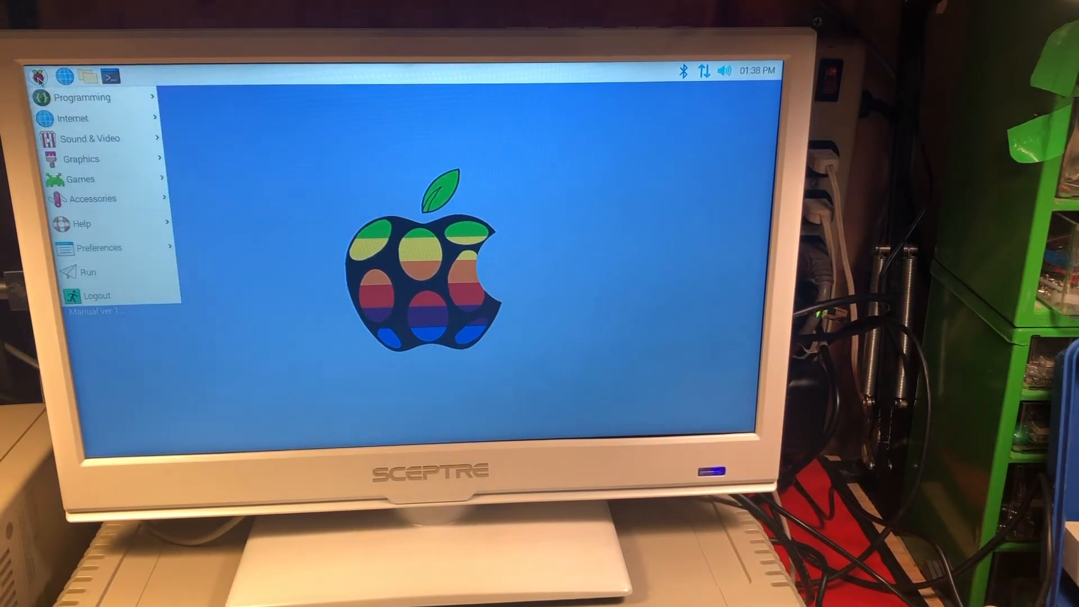
pyautogui.moveTo(98, 295)
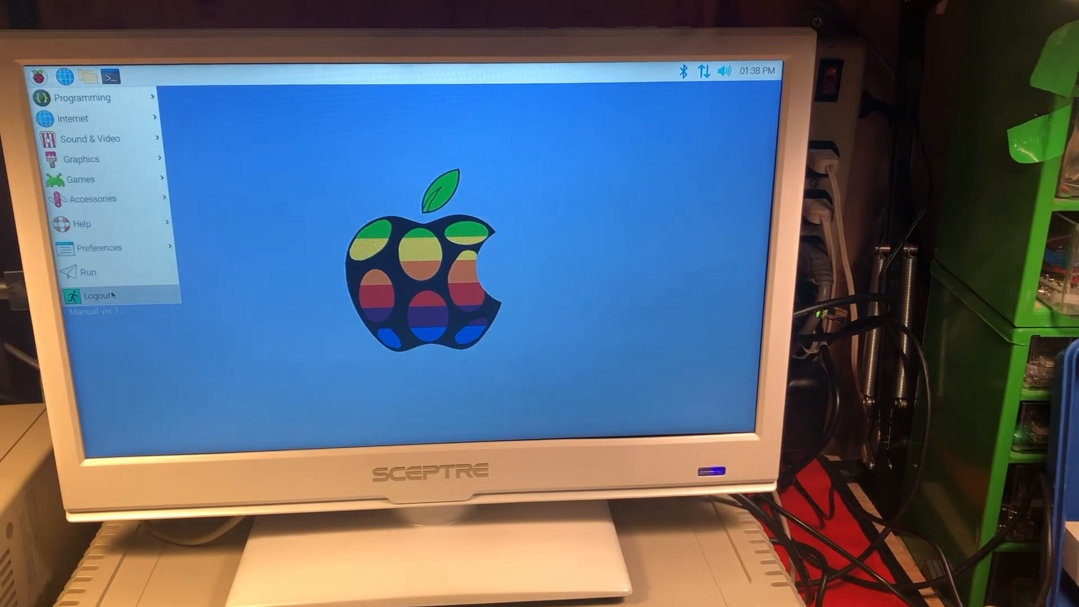
pyautogui.click(96, 295)
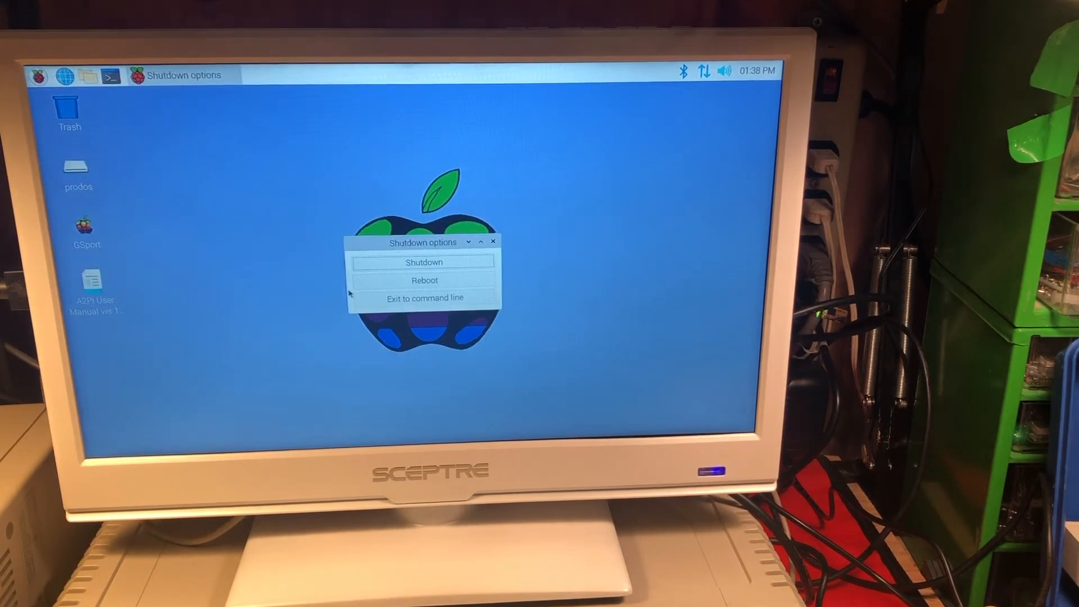
pyautogui.click(423, 298)
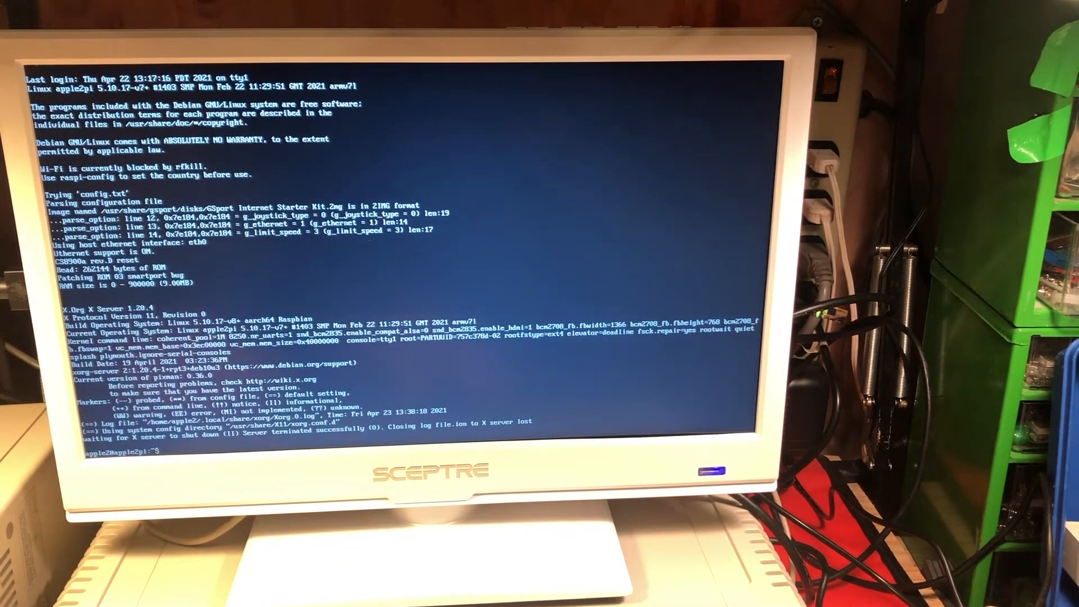
# Step: Run sudo a2joy to load the joystick driver, then relaunch gsport
pyautogui.write('sudo a2joy')
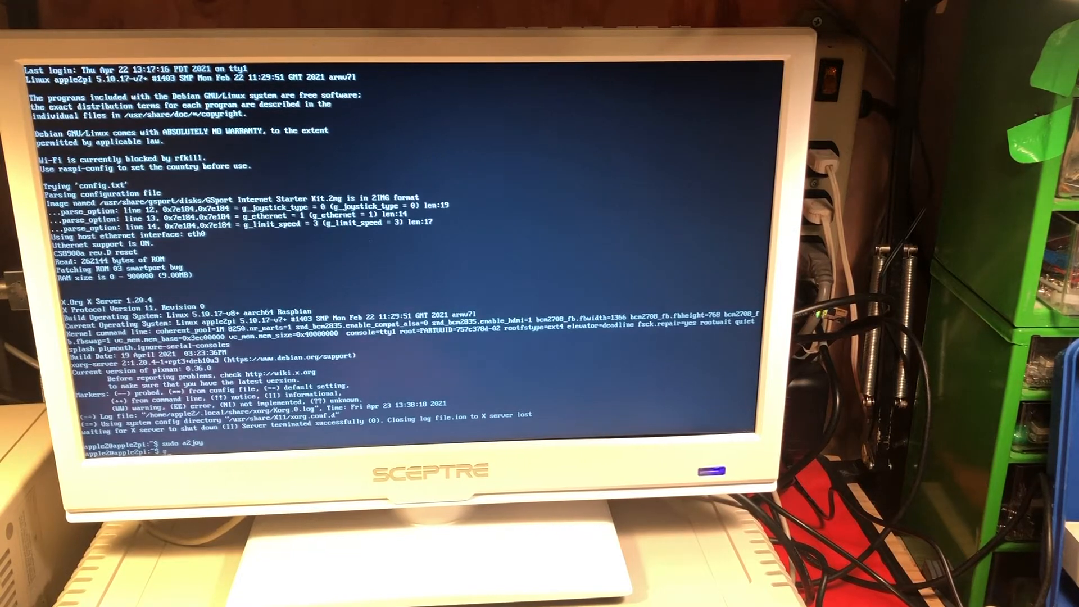
pyautogui.write('gsport')
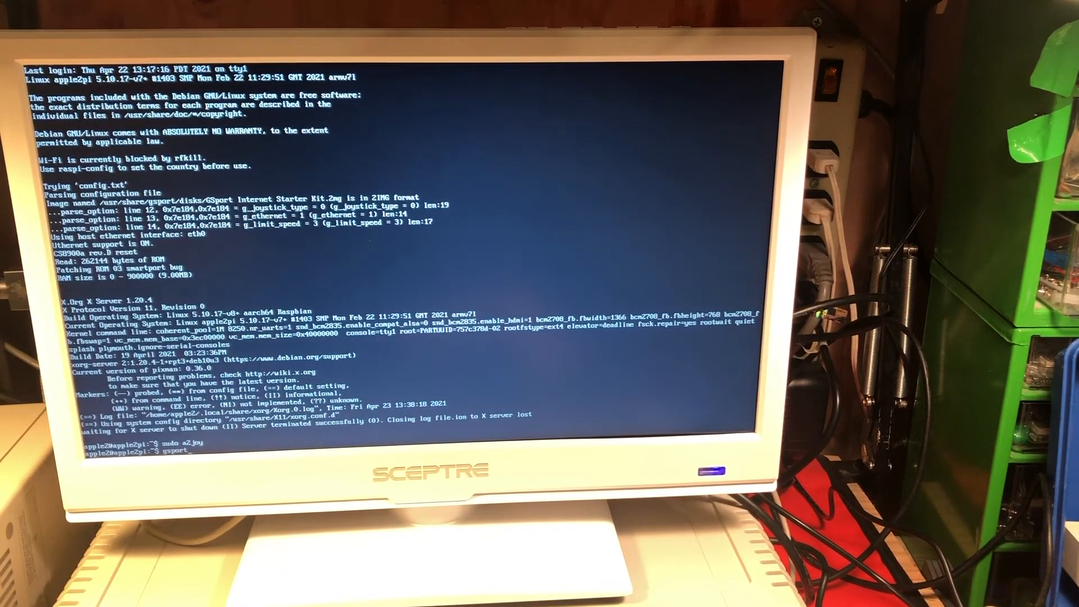
pyautogui.press('Return')
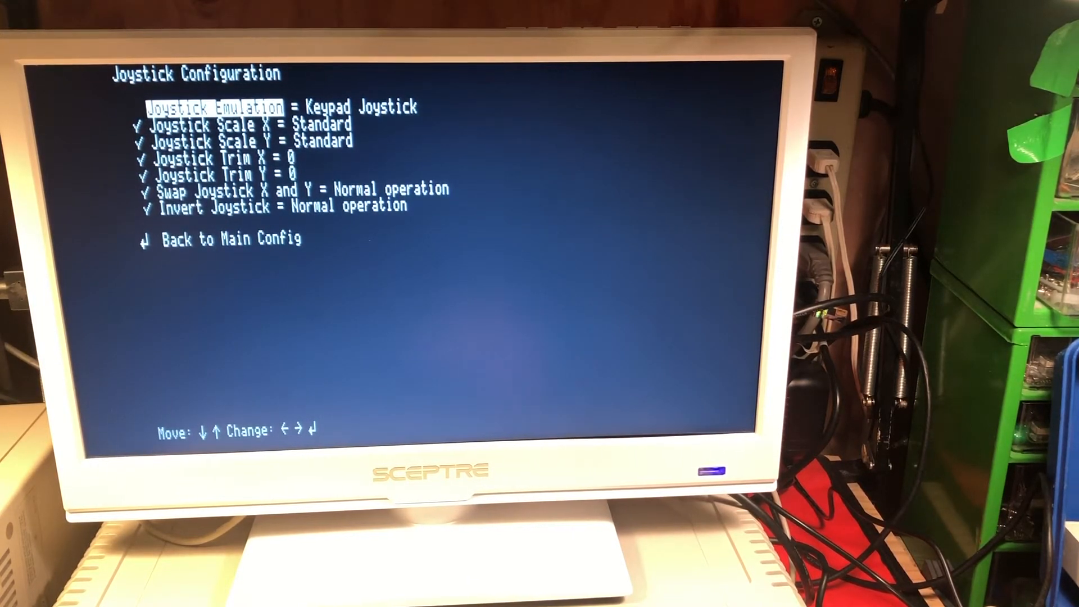
# Step: Change Joystick Emulation from Keypad Joystick to Native Joystick 1 and leave the menu
pyautogui.press('right')
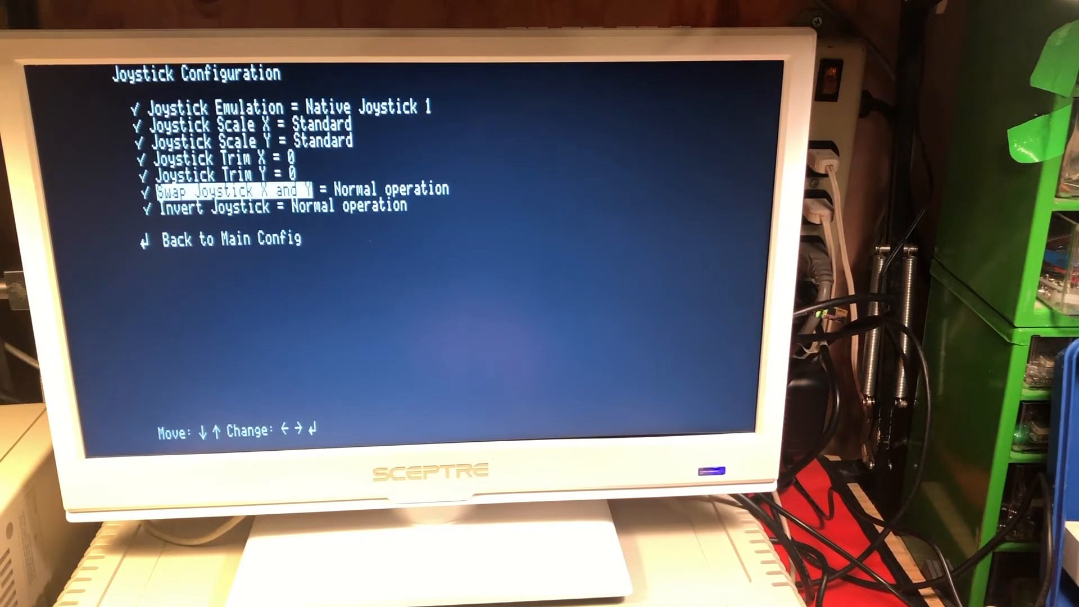
pyautogui.press('Return')
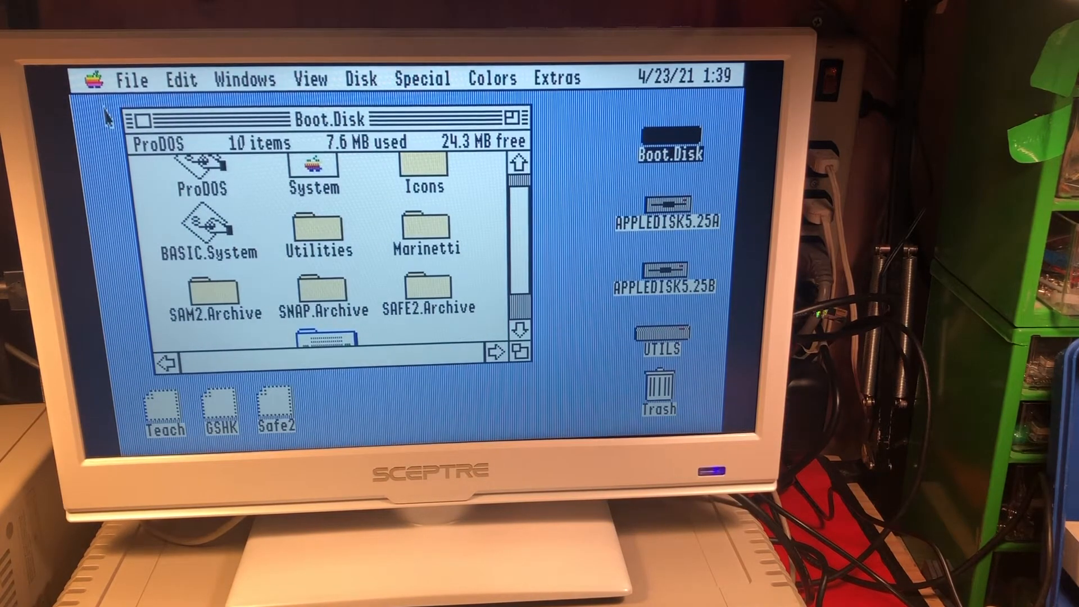
# Step: Launch BASIC.System from the Boot.Disk window in the GS/OS Finder
pyautogui.doubleClick(205, 230)
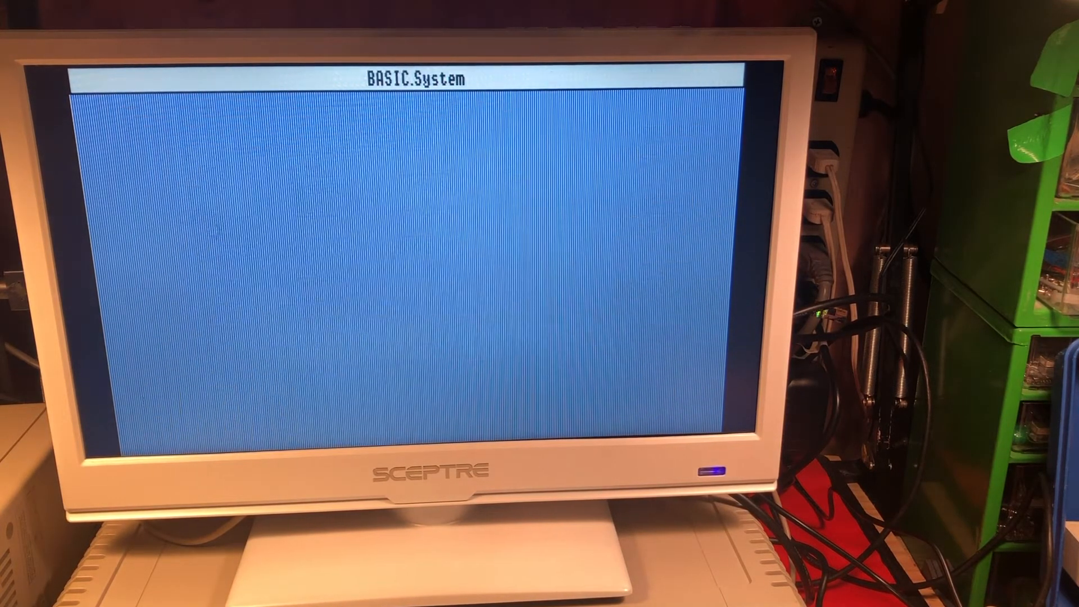